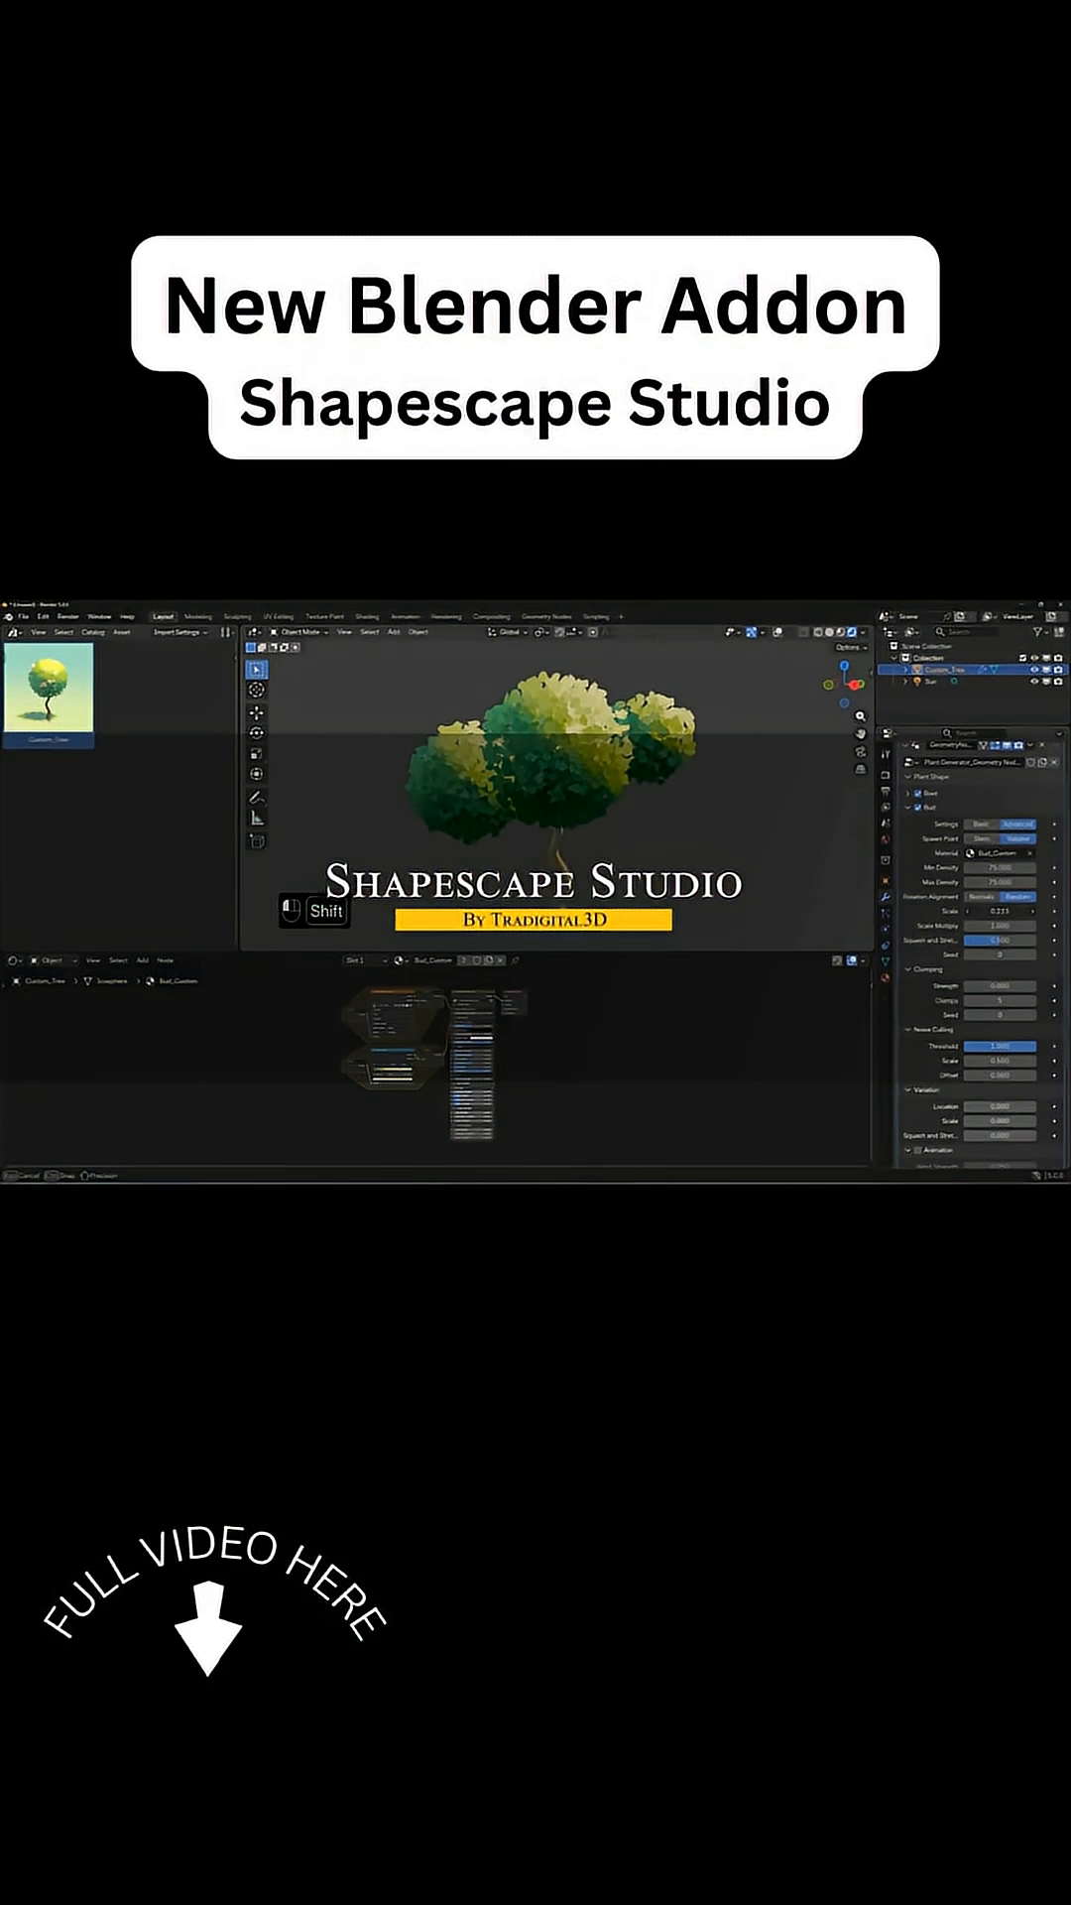
Undo the last action so only the Custom_Tree asset remains in the scene
{"action": "key", "text": "ctrl+z"}
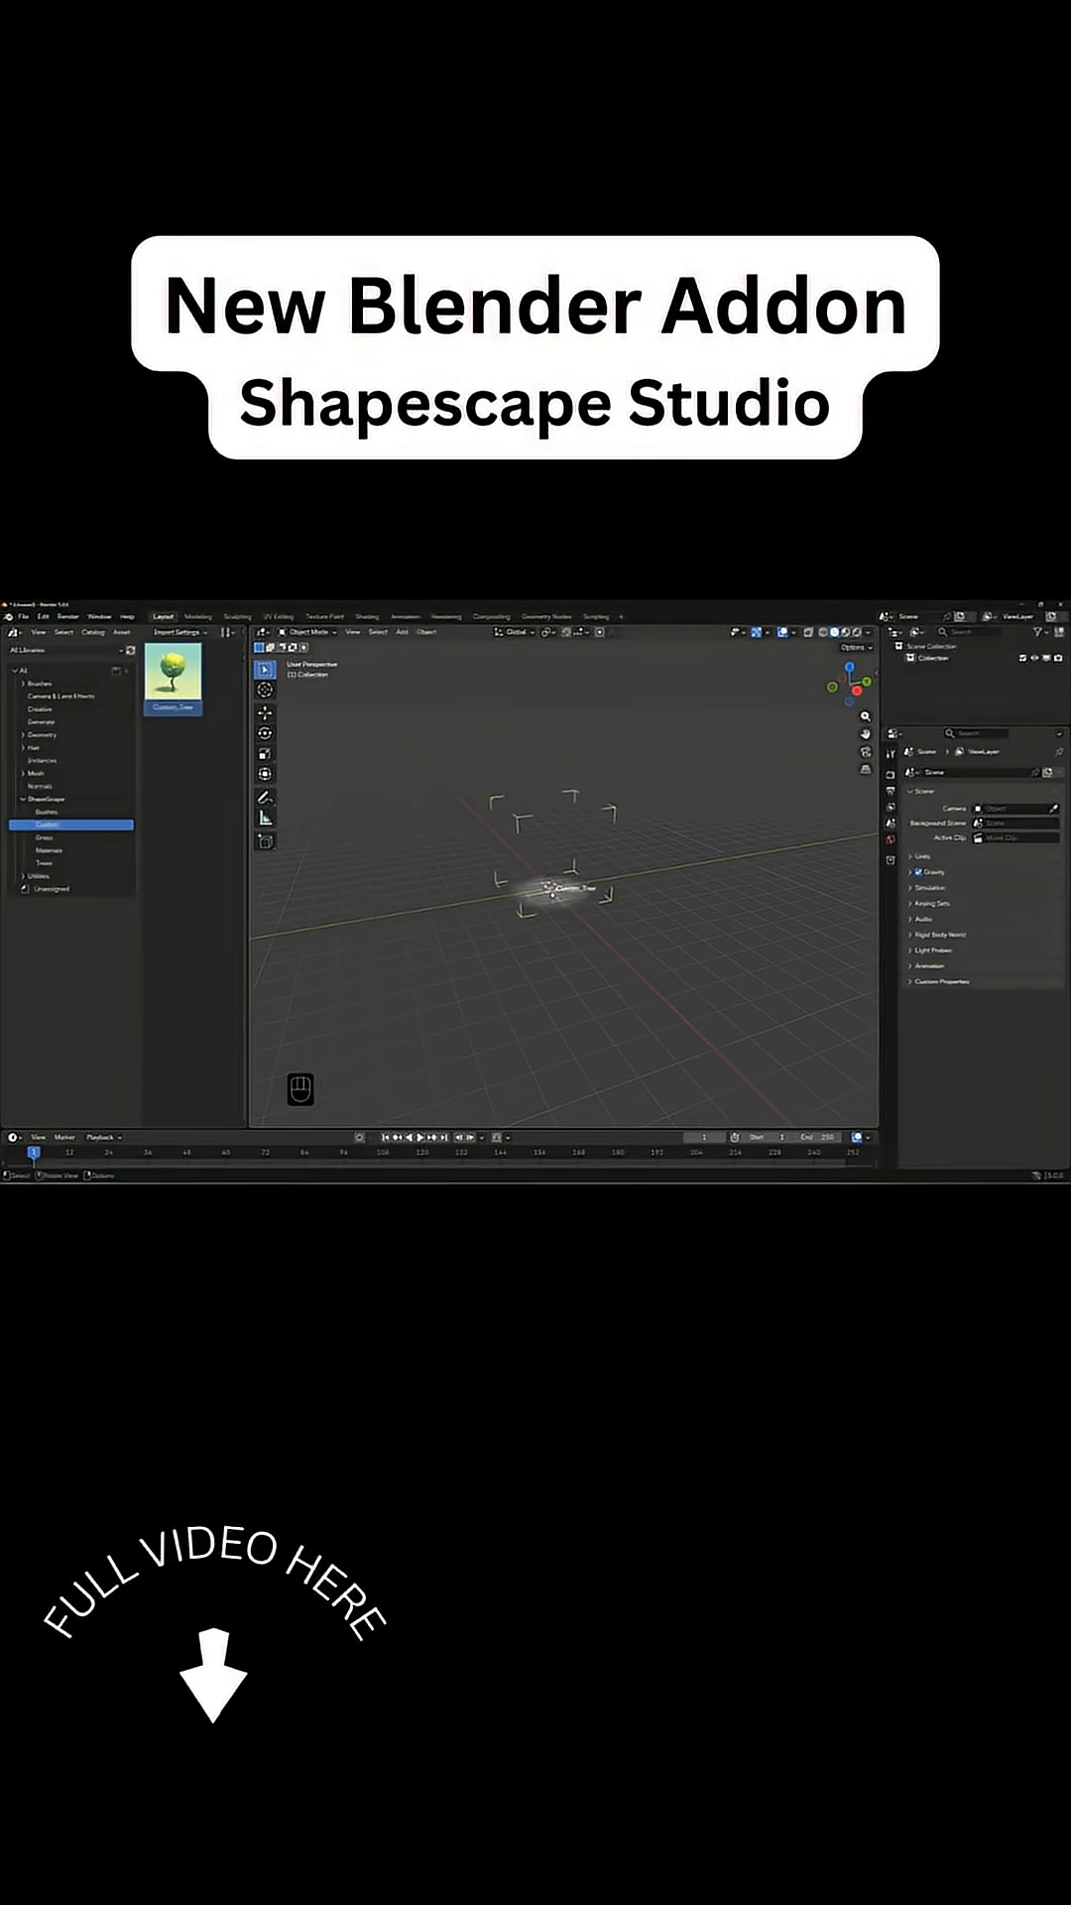
Duplicate the Custom_Tree, undo the extra copy, and play its wind animation in the viewport
{"action": "key", "text": "shift+d"}
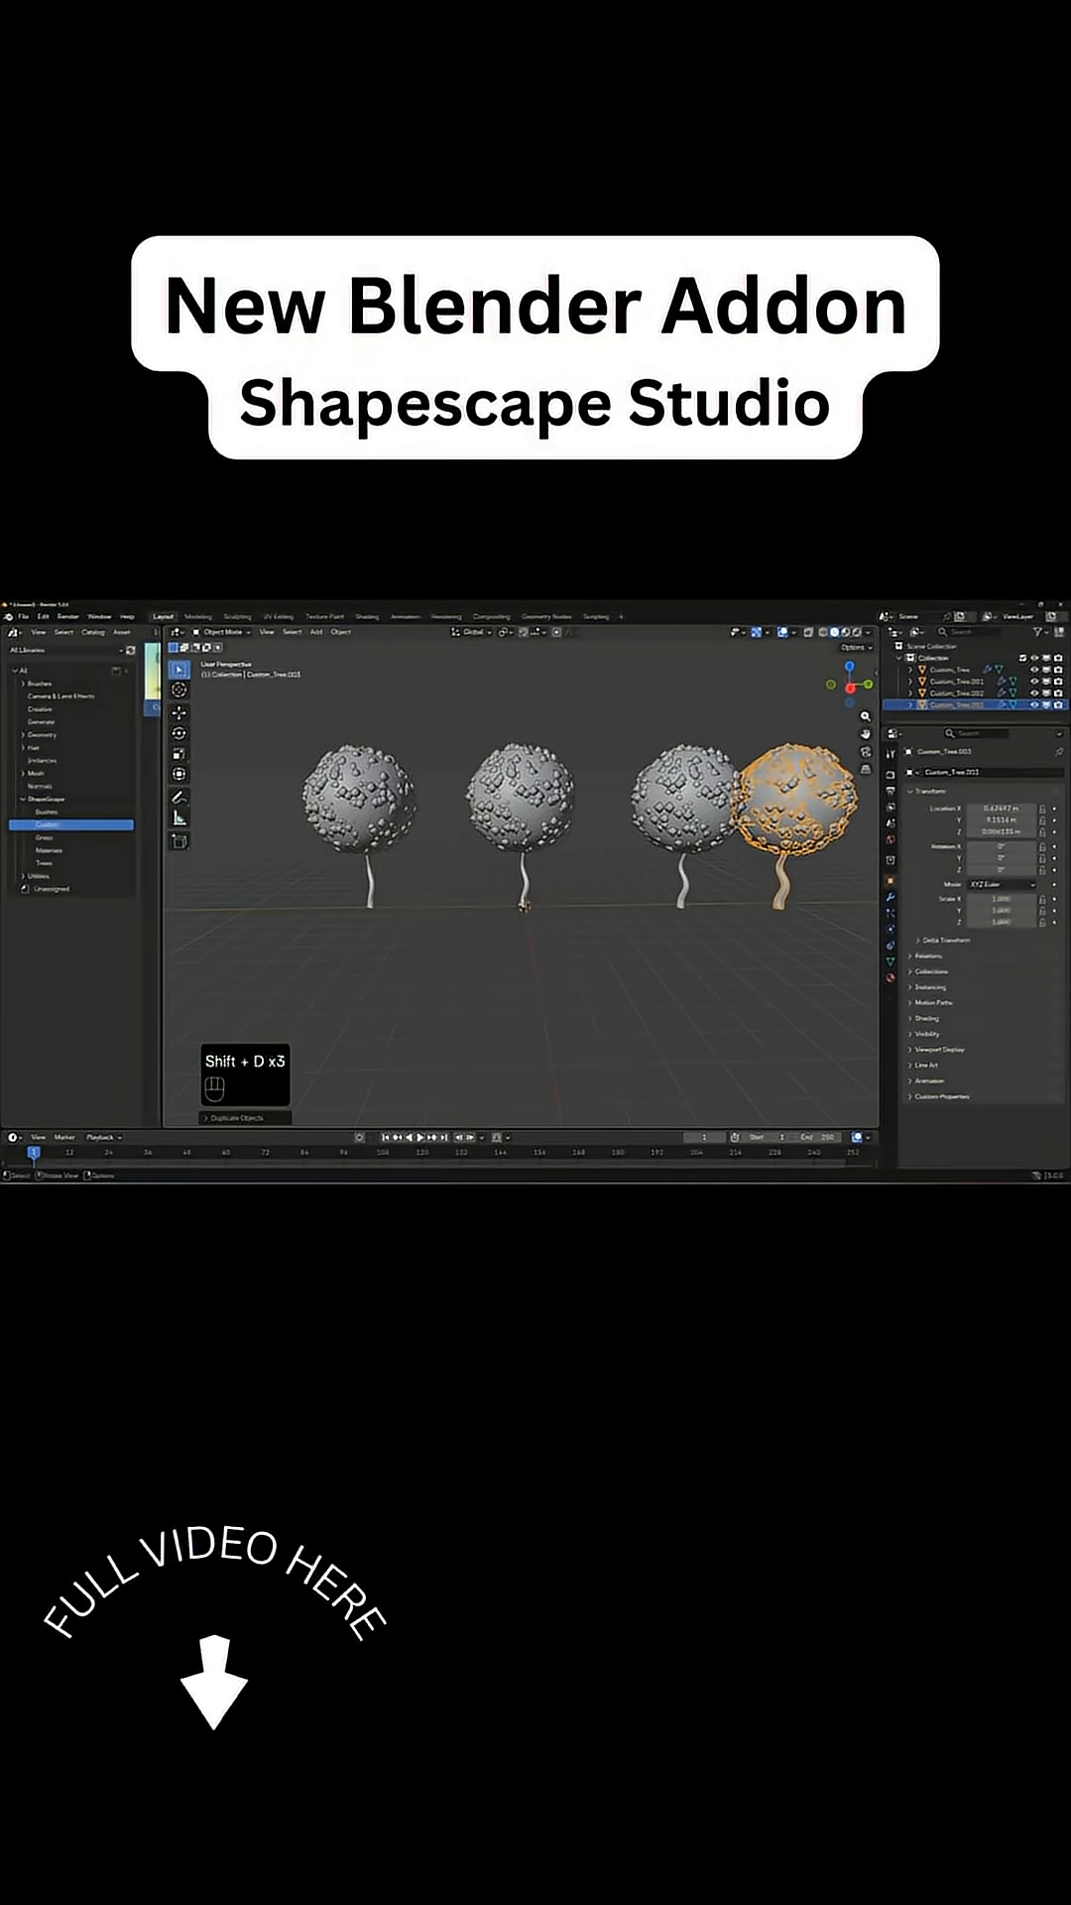
{"action": "key", "text": "ctrl+z"}
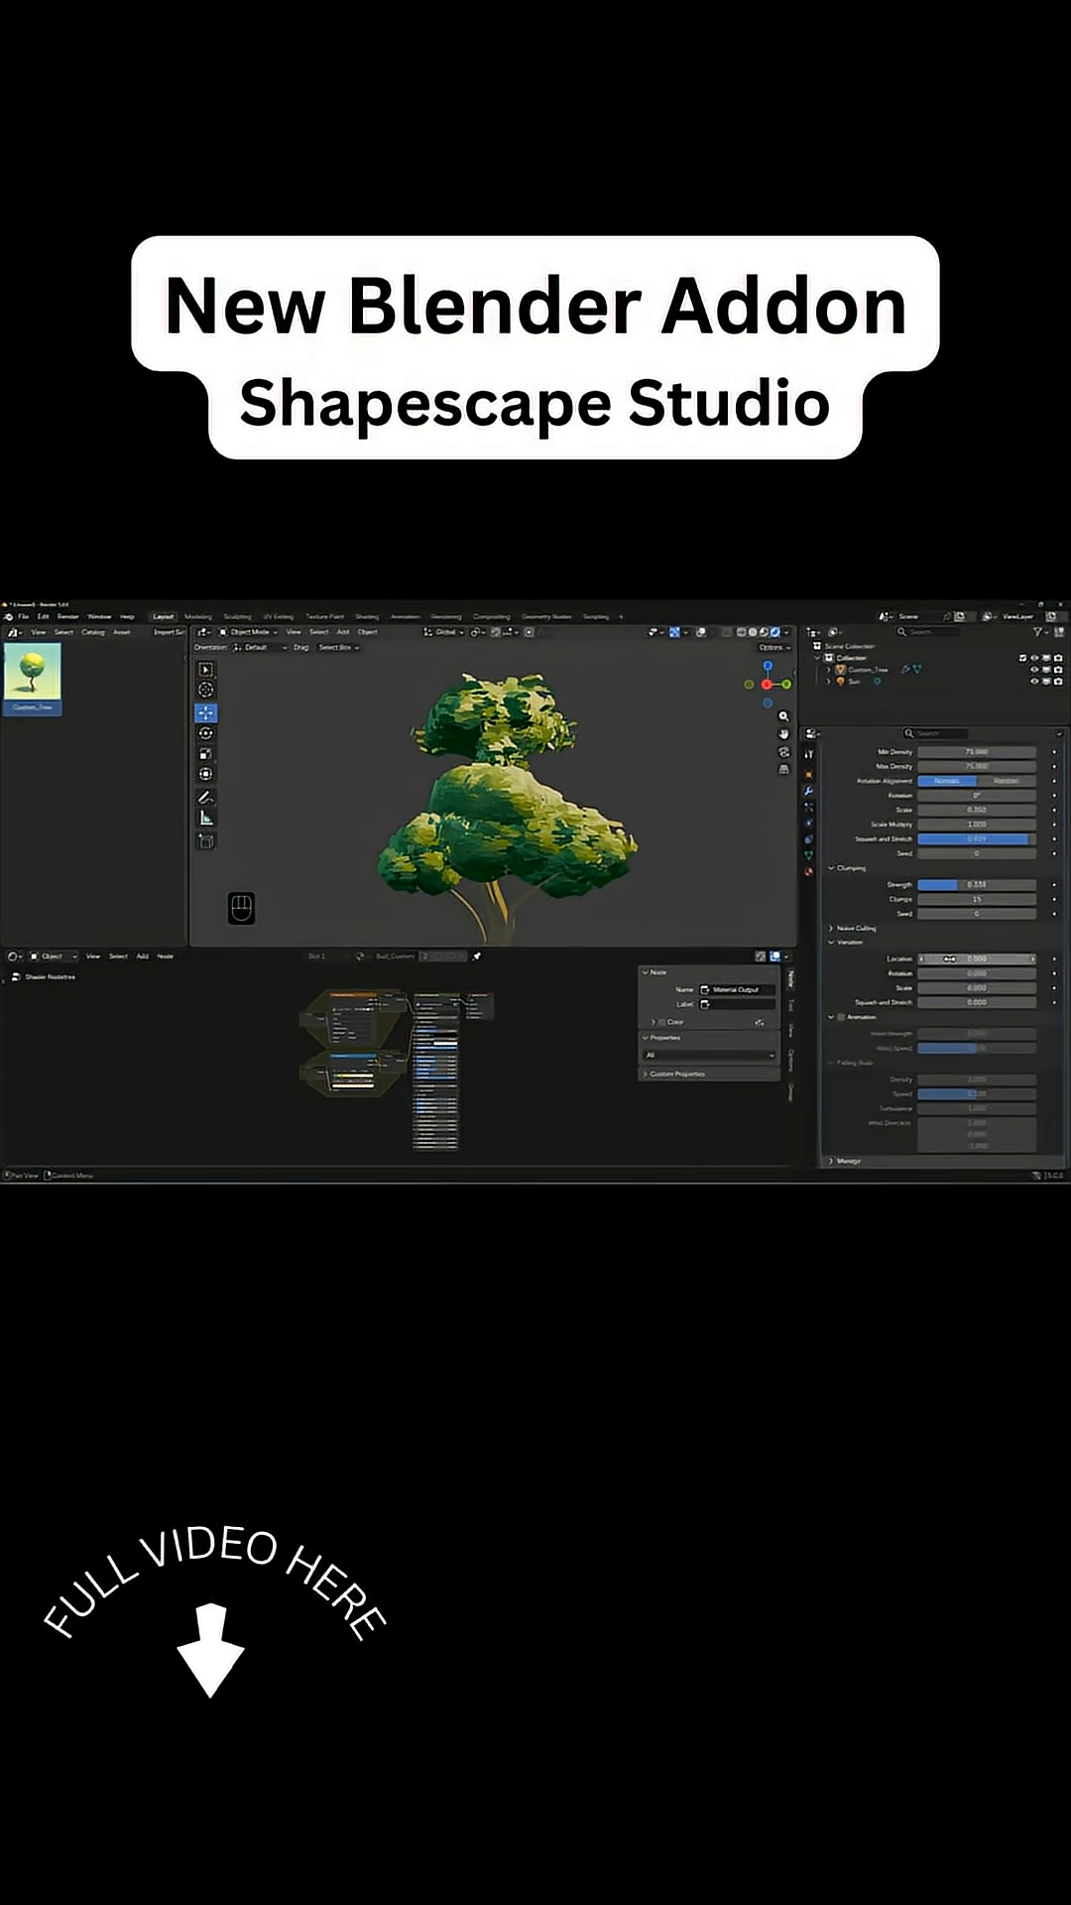
{"action": "key", "text": "space"}
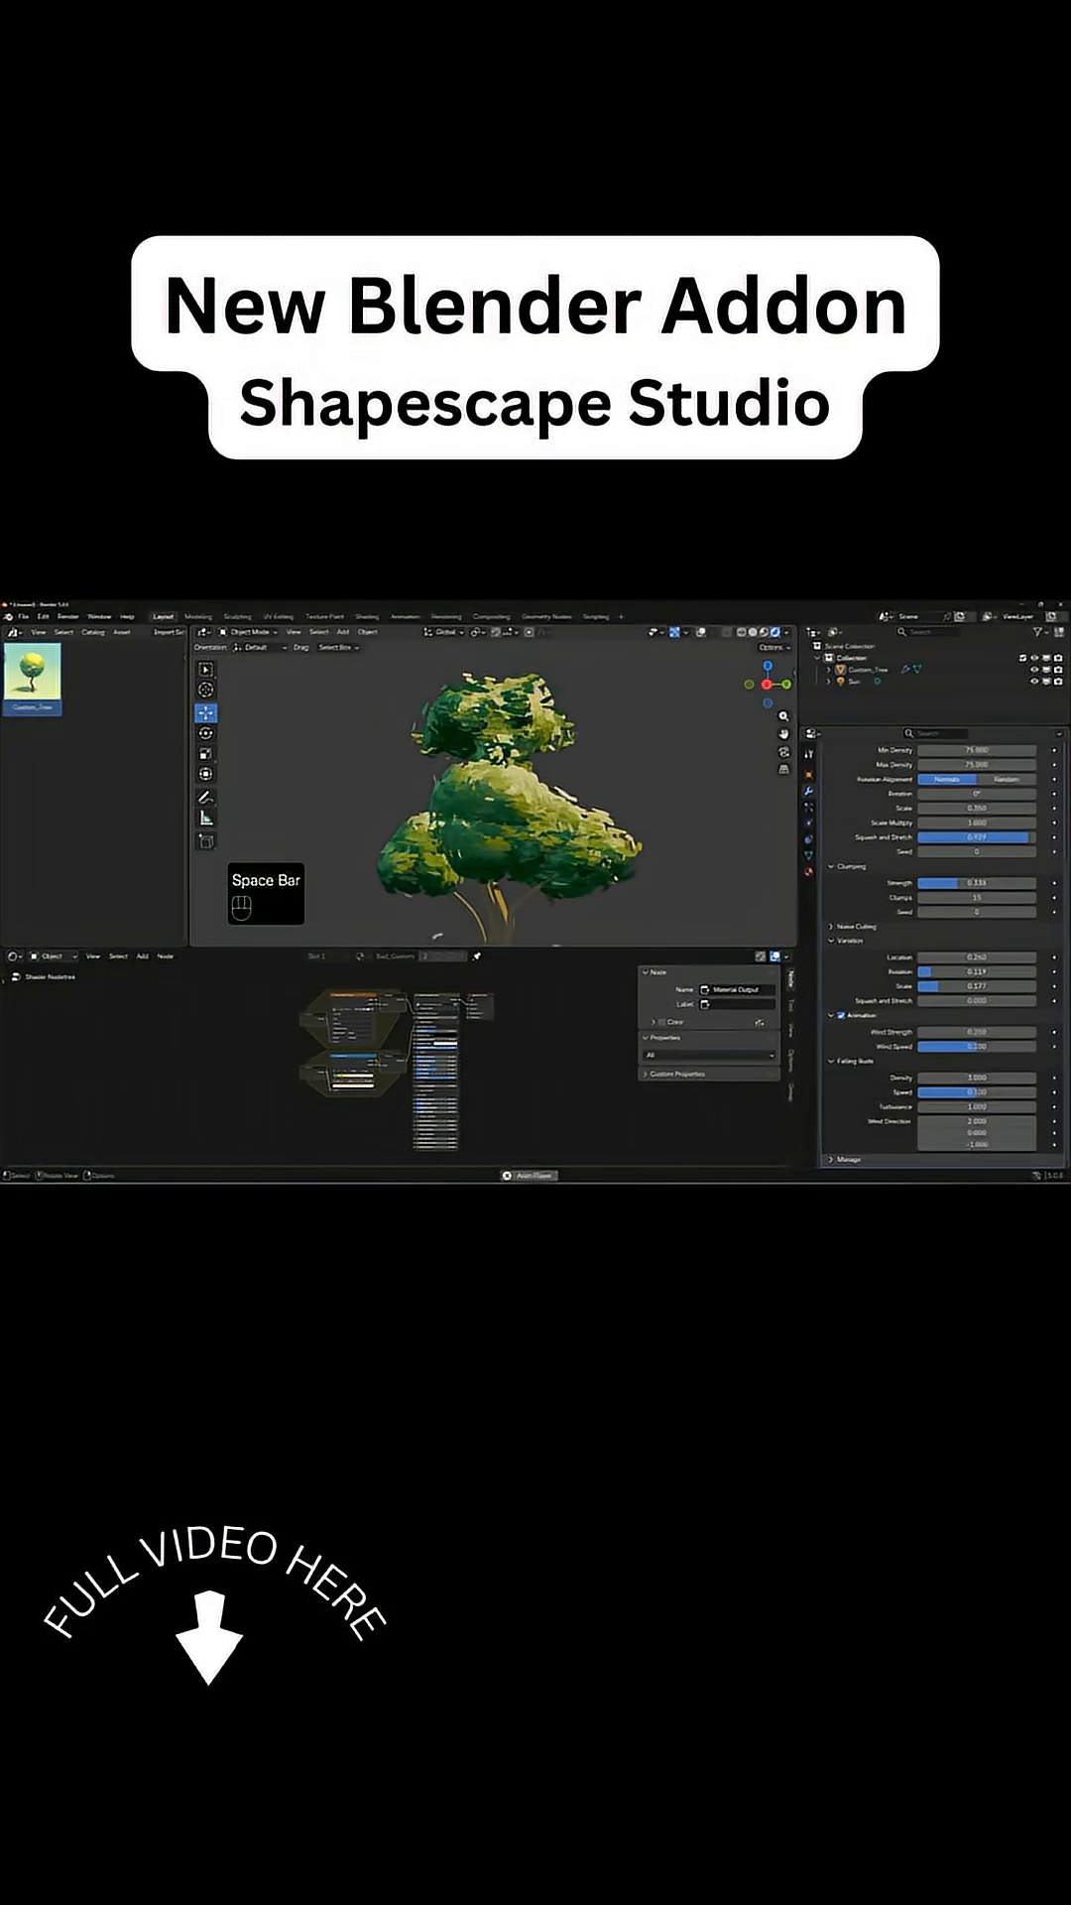